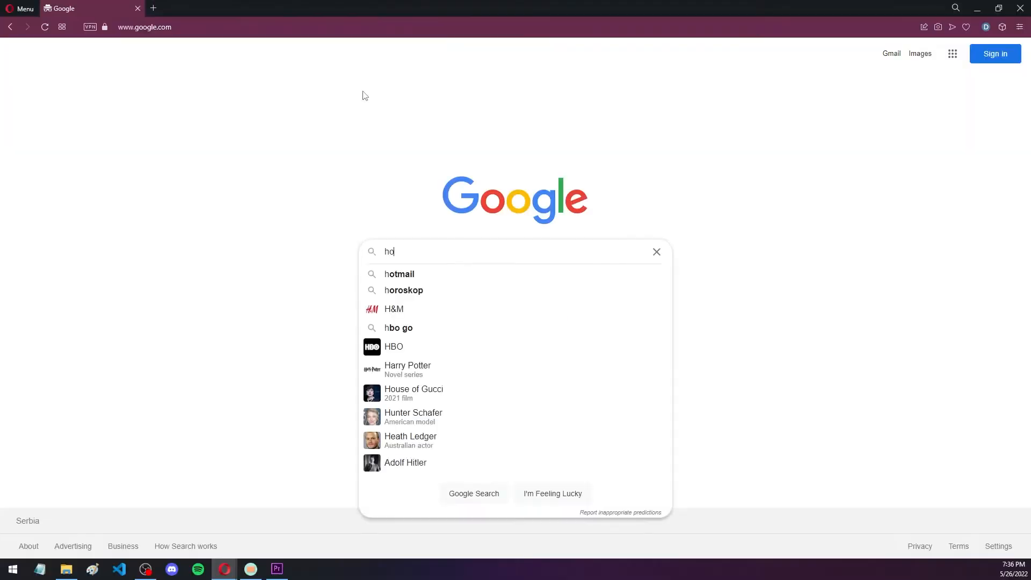
Enter the partial query "how to" in Google's search box to trigger suggestions
text(how to)
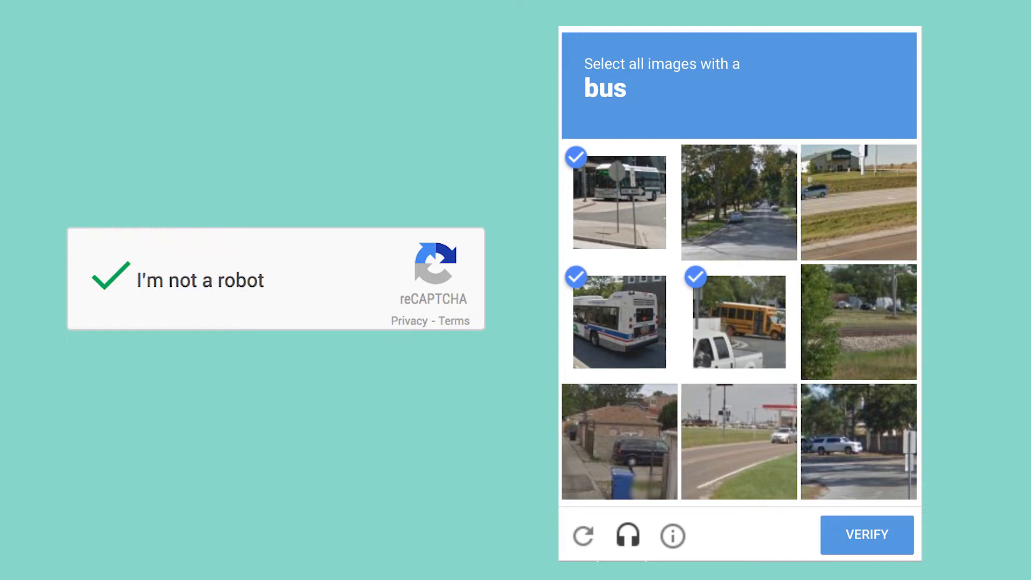
Start a PowerShell terminal rooted in the google-suggestions folder
click(866, 535)
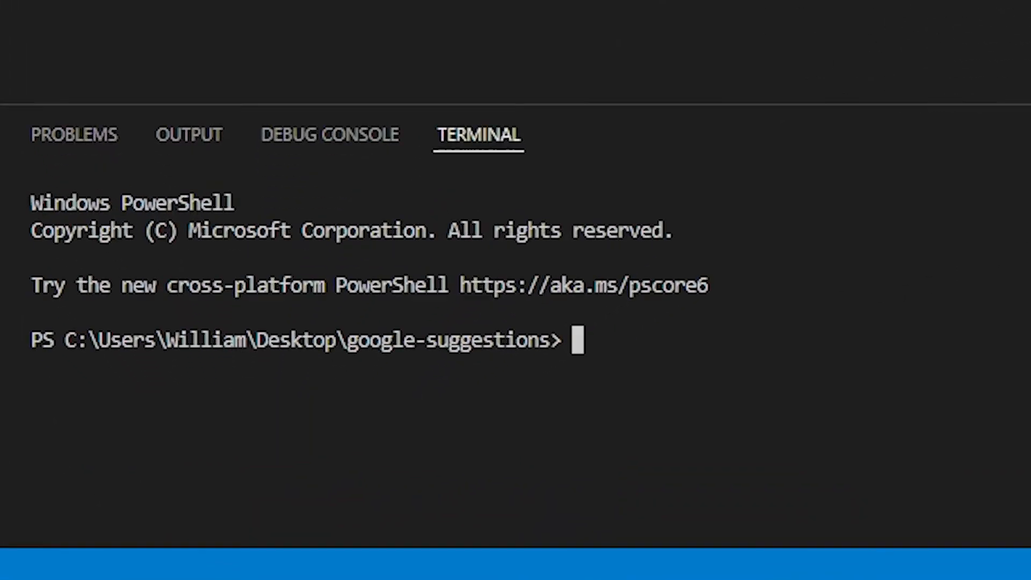
Run npm init -y and npm install puppeteer in the terminal
text(npm init -)
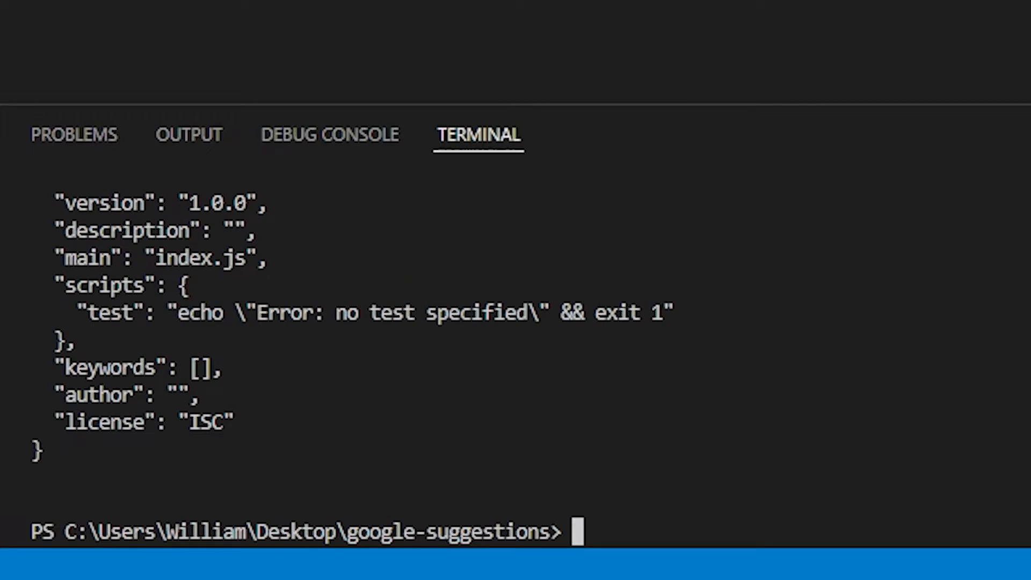
text(npm install puppe)
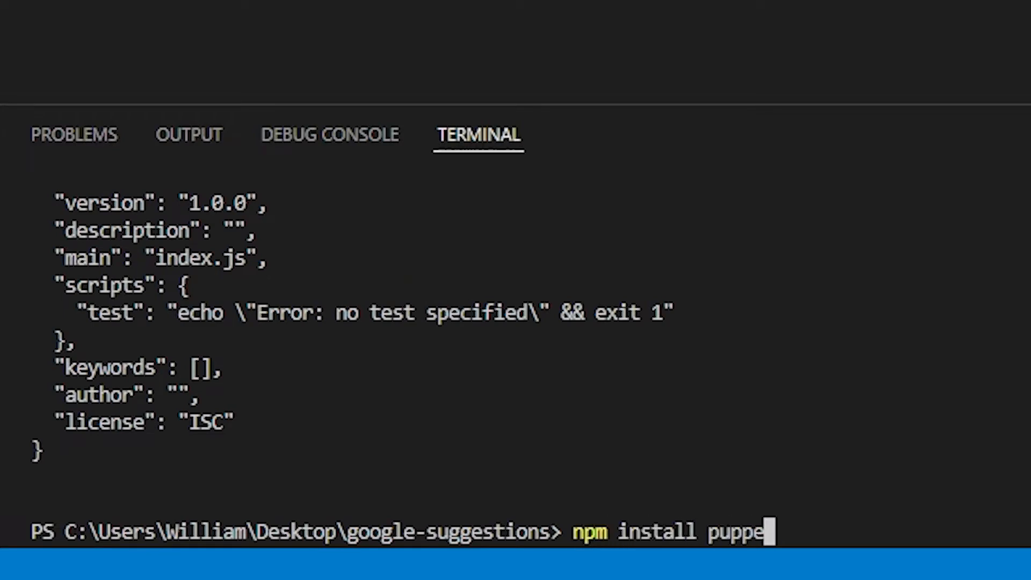
text(teer)
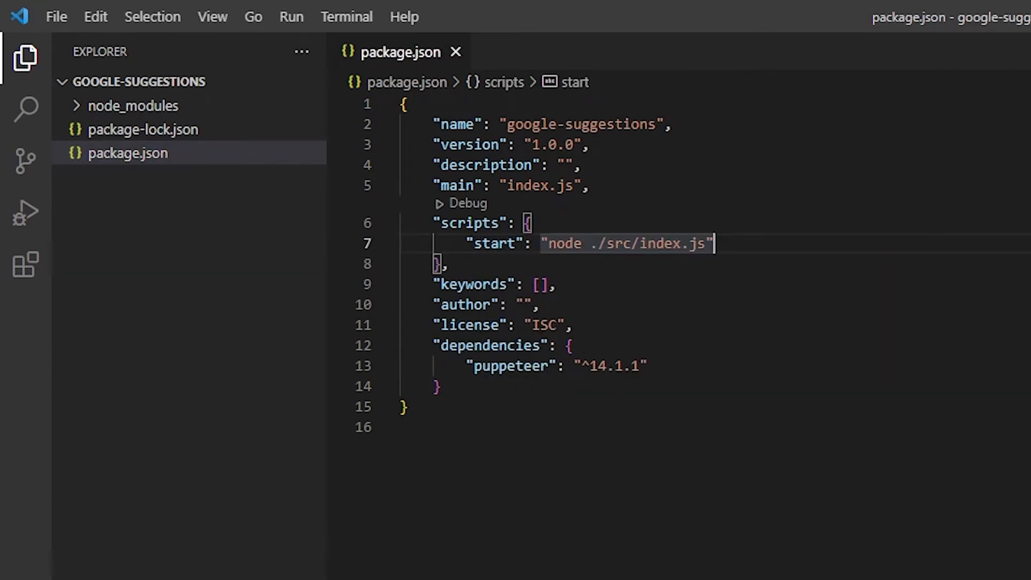
Add "type": "module" to package.json and save it
text("type": "module",)
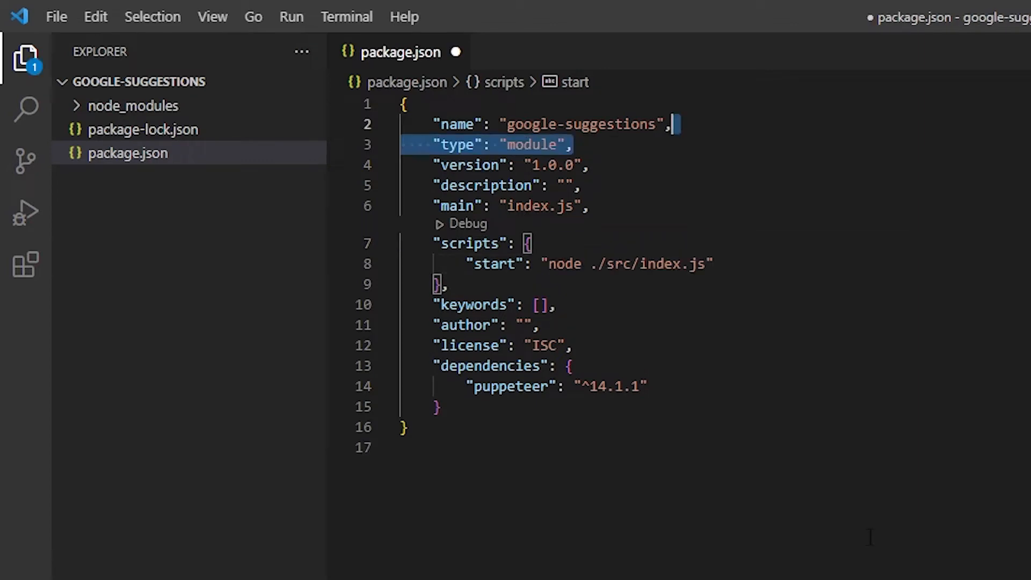
key(ctrl+s)
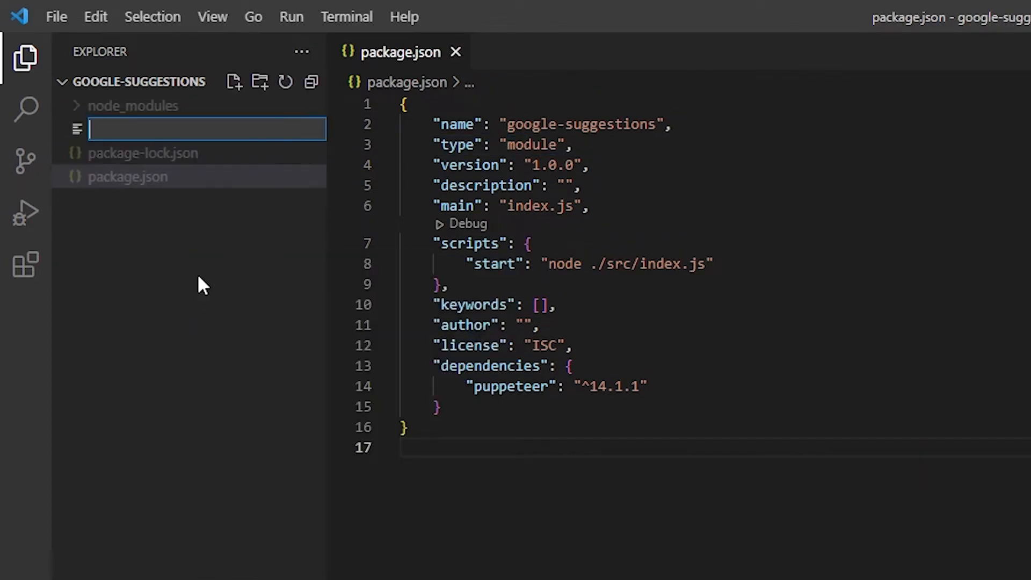
Create src/index.js importing puppeteer with an async getGoogleSuggestions(query) function
text(src/index.)
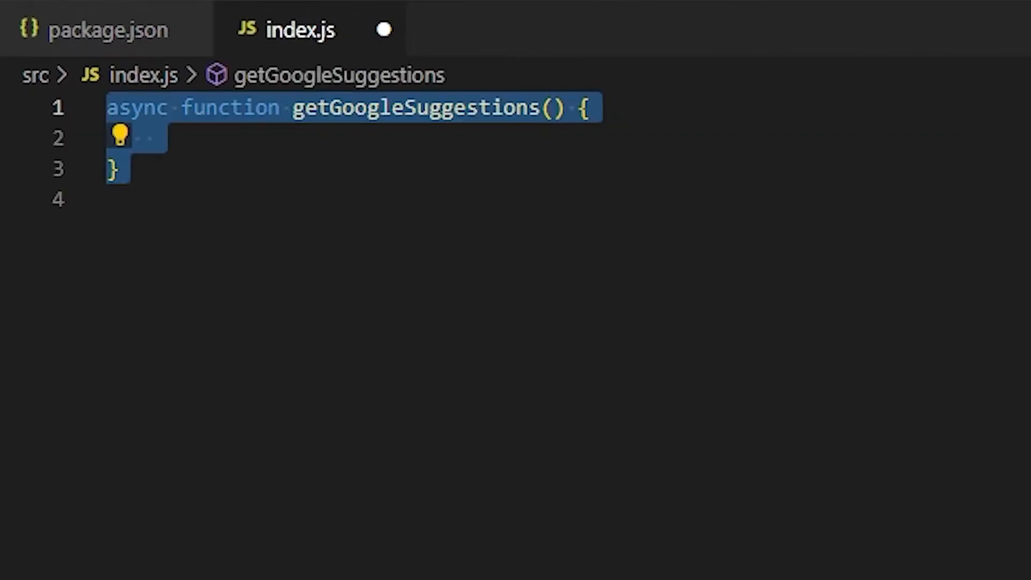
text(query)
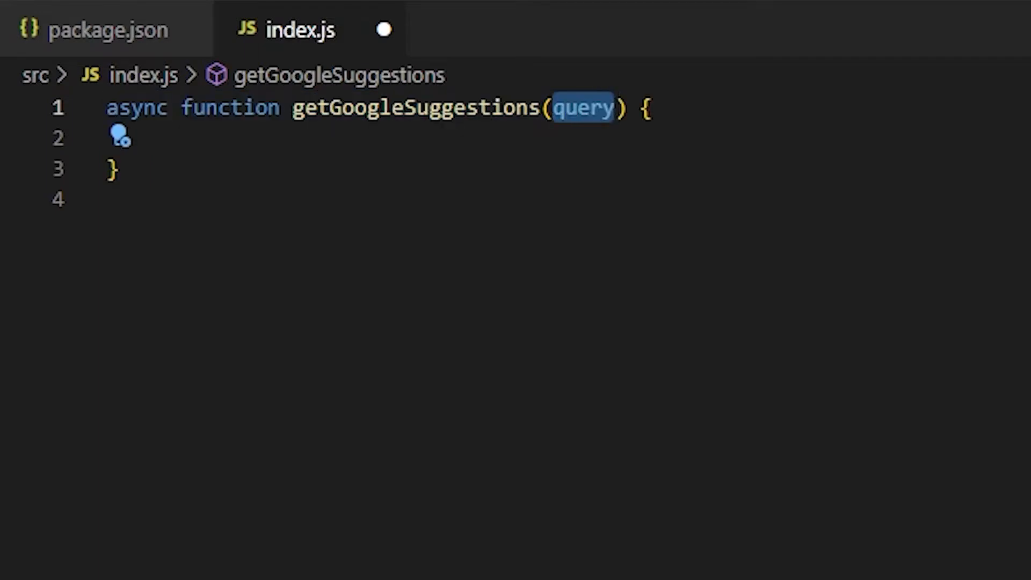
text(import puppeteer from 'puppeteer';)
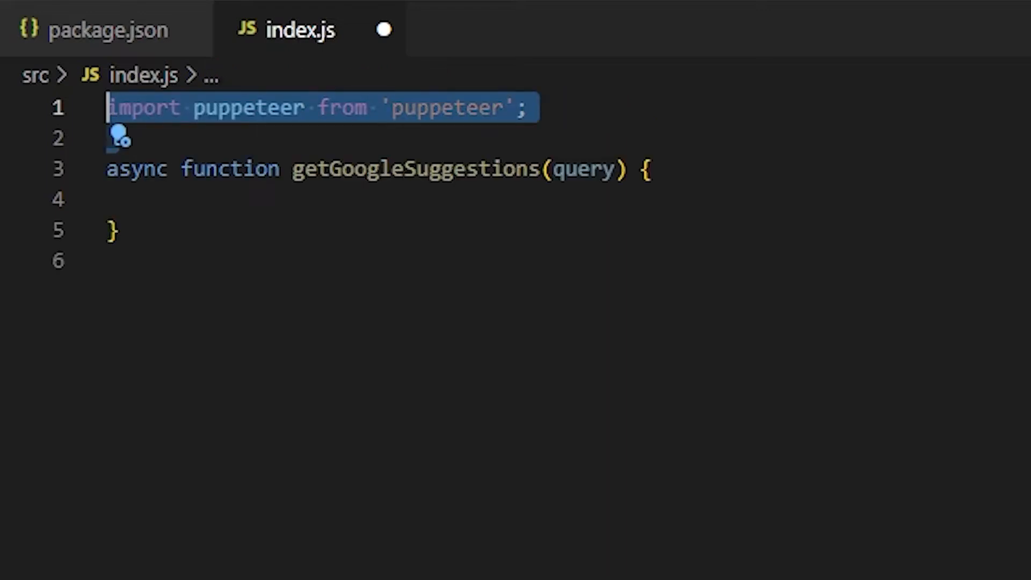
Launch Puppeteer with headless: false and args ['--lang=en-GB']
text(const browser = await puppeteer.launch();)
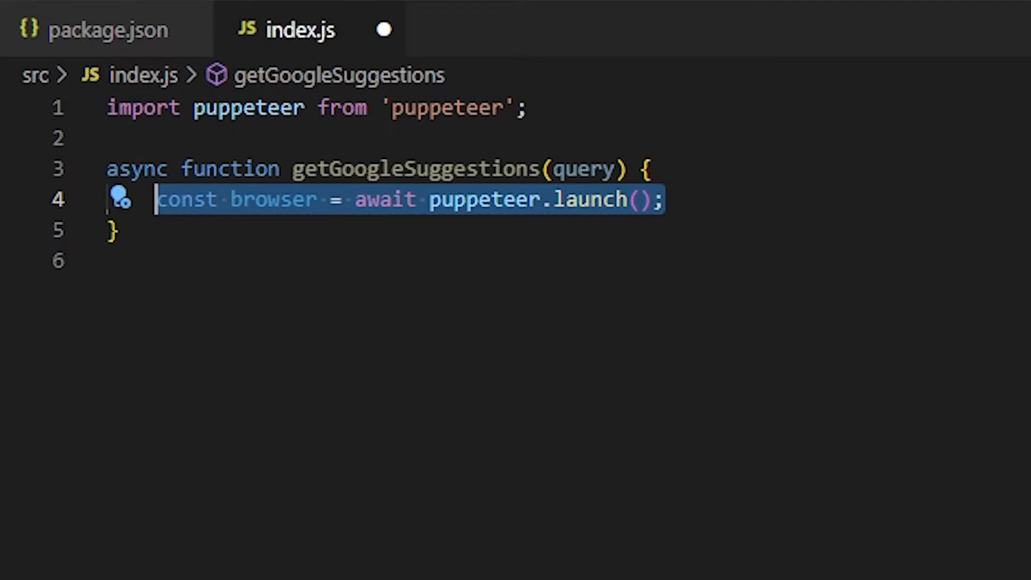
text({})
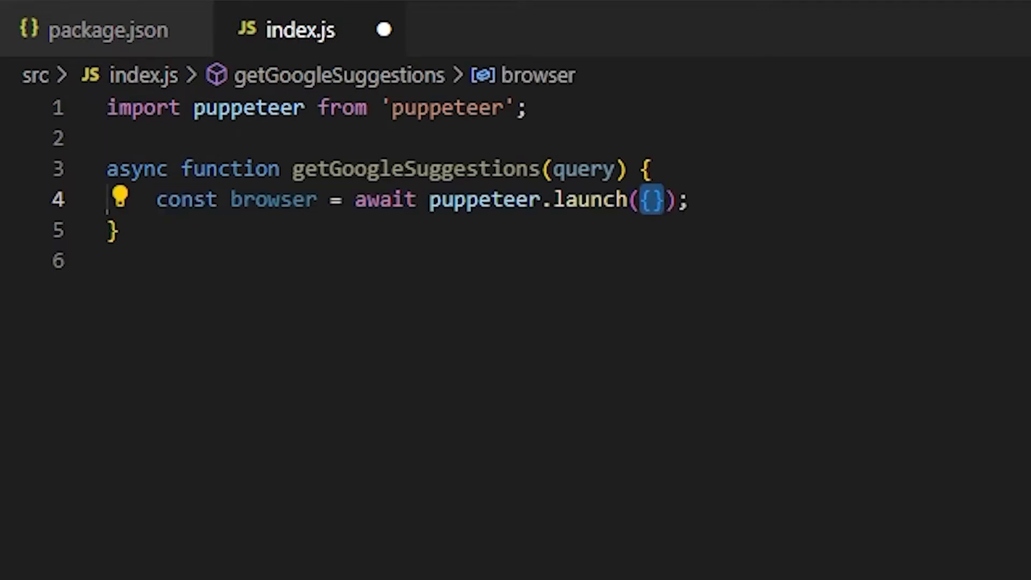
text(headless: false,)
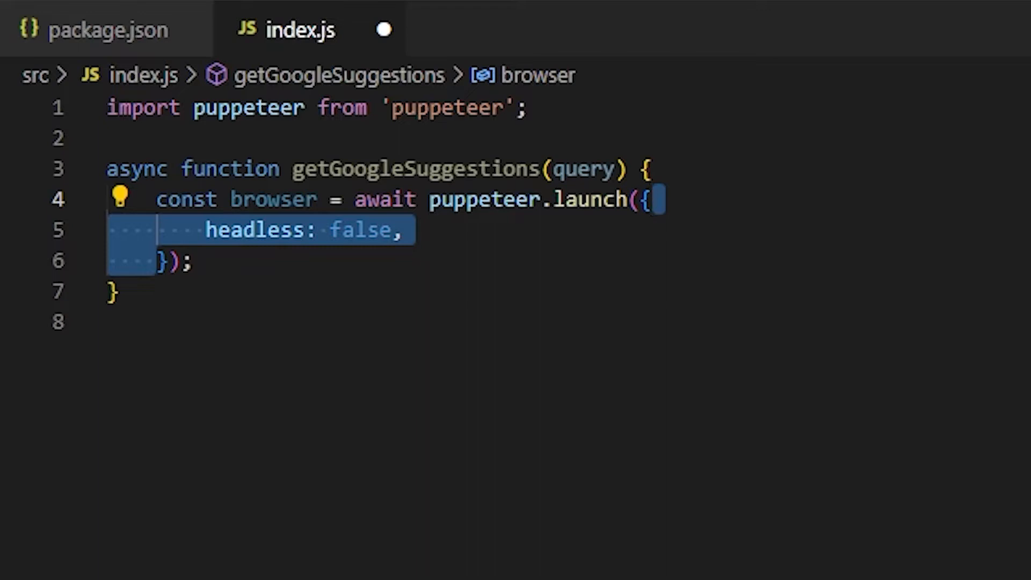
text(args: ['--lang=en-GB'],)
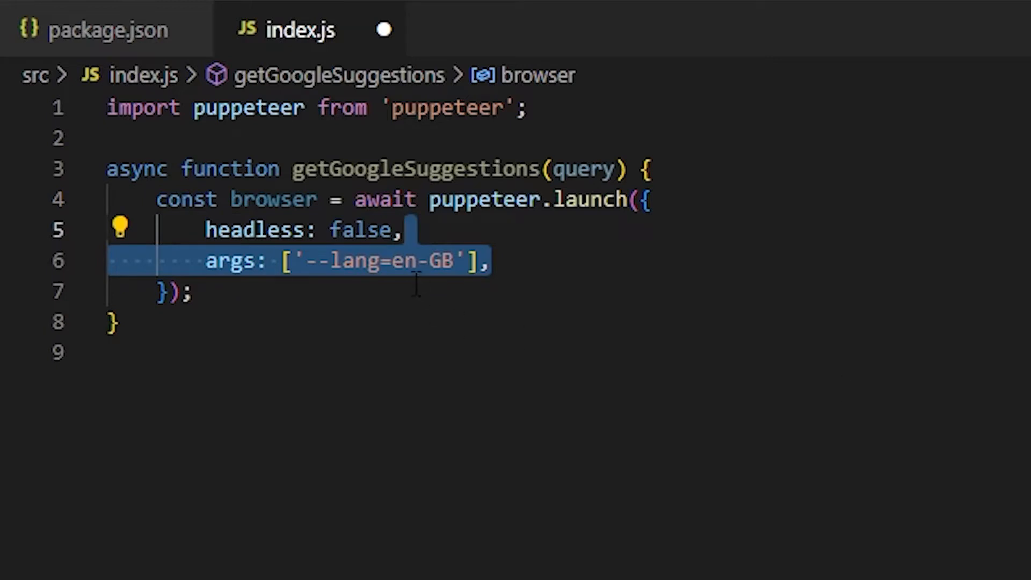
click(131, 350)
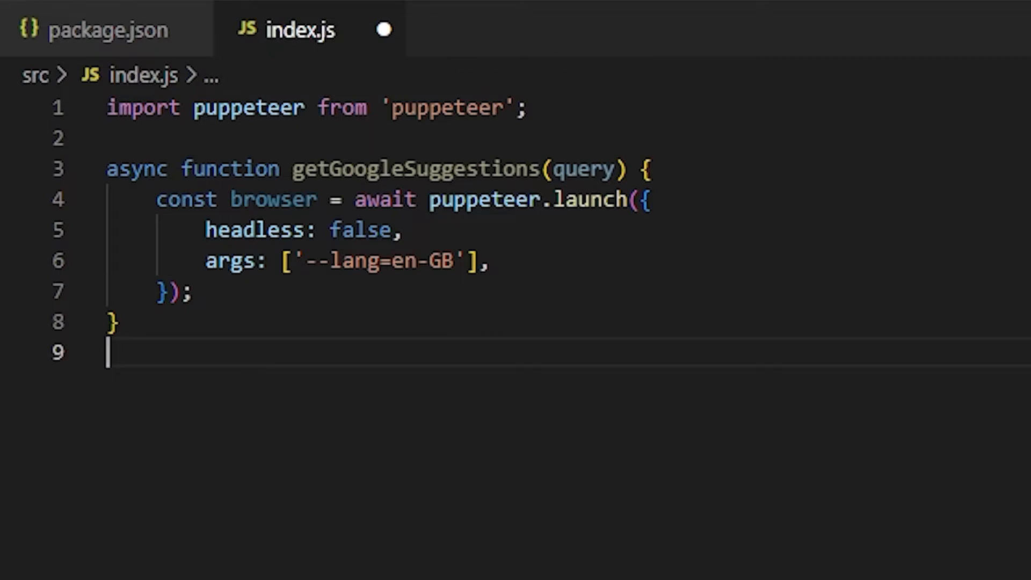
double_click(583, 169)
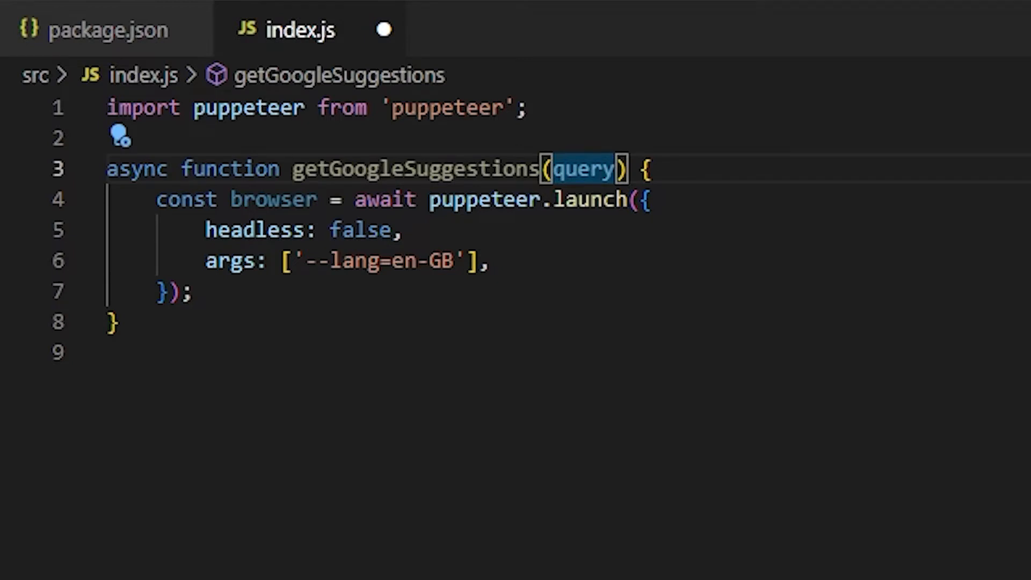
text(const page = await browser.newPage();)
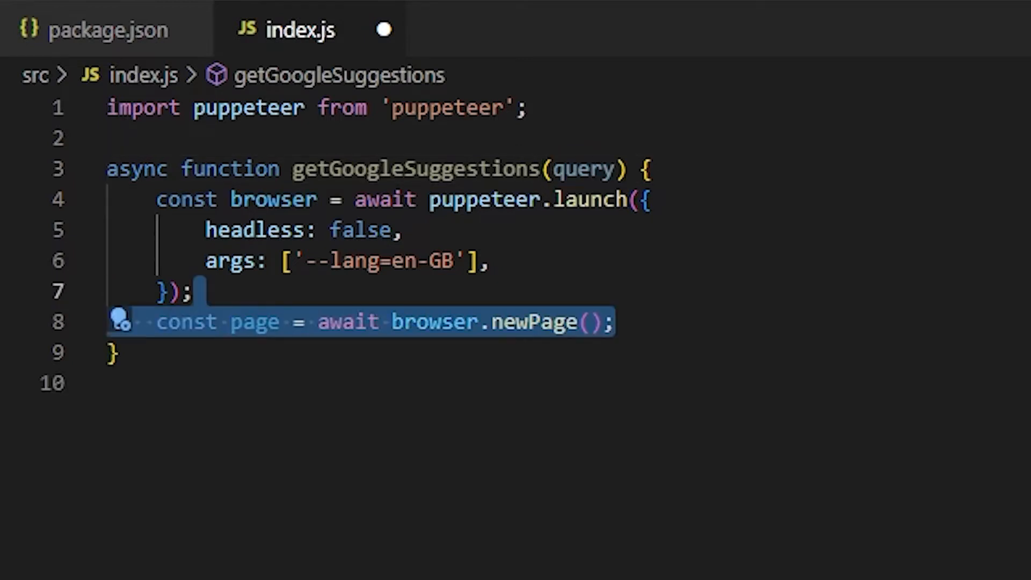
text(await page.goto('https://www.google.com');)
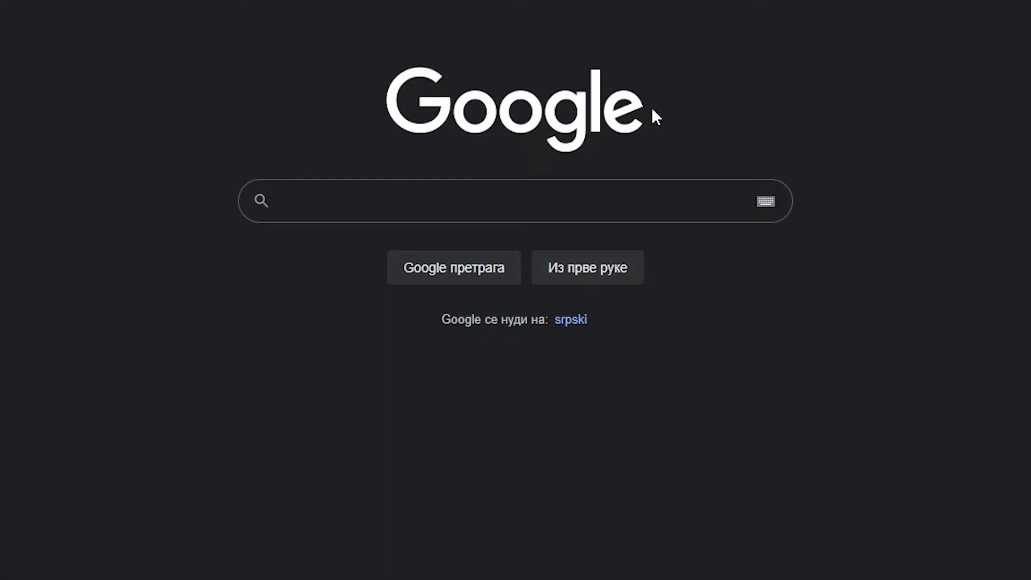
Enter "how to" in Google's search box so the suggestion dropdown appears
click(413, 201)
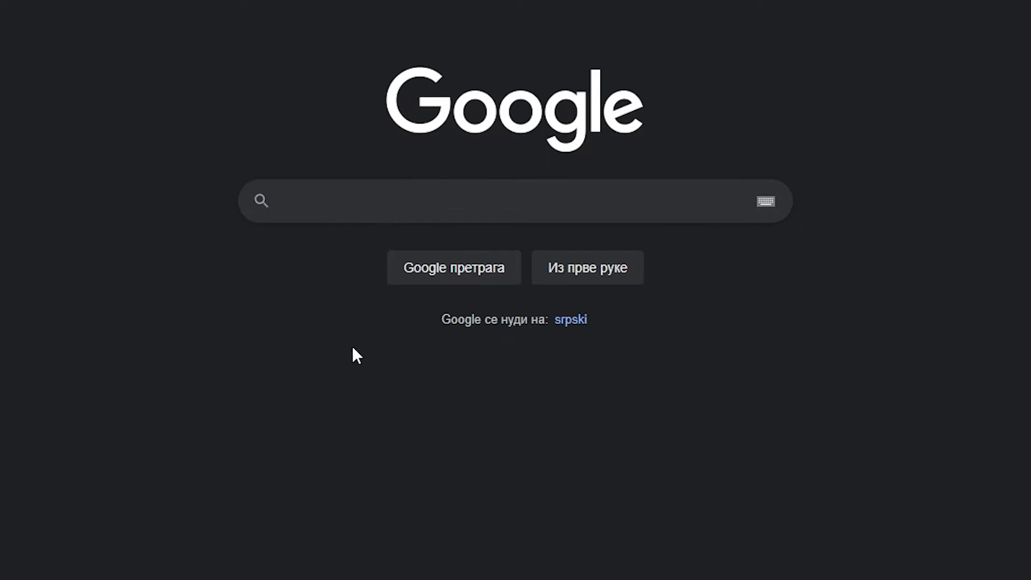
text(how to)
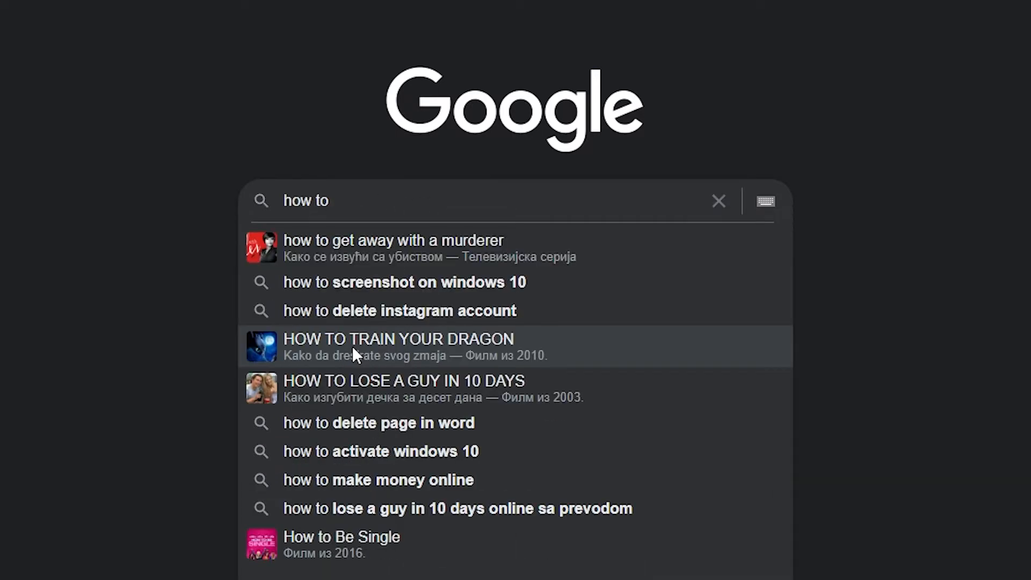
mouse_move(474, 276)
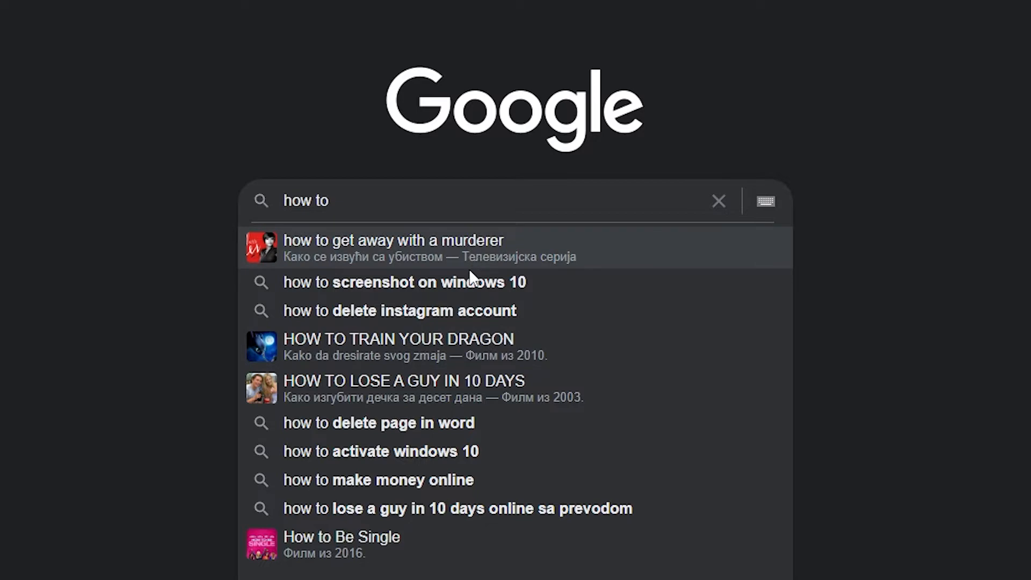
mouse_move(440, 514)
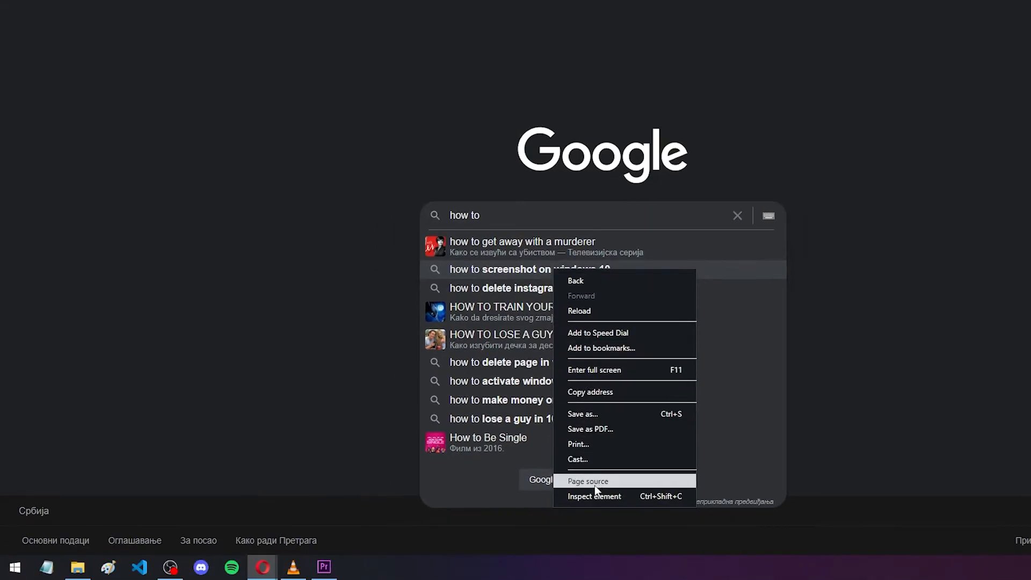
Inspect a suggestion and expand its li.sbct markup down to the text span
click(594, 497)
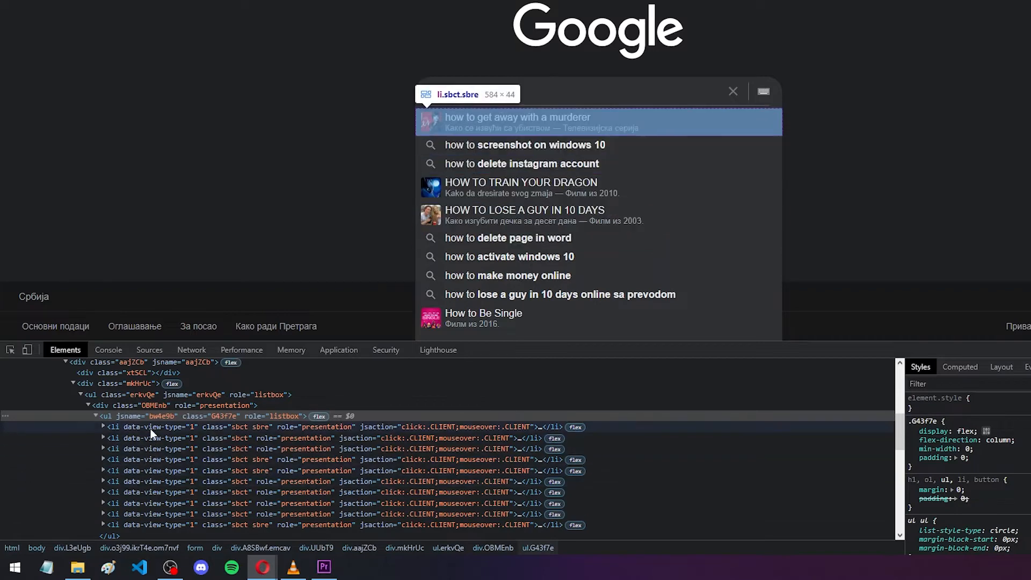
click(103, 426)
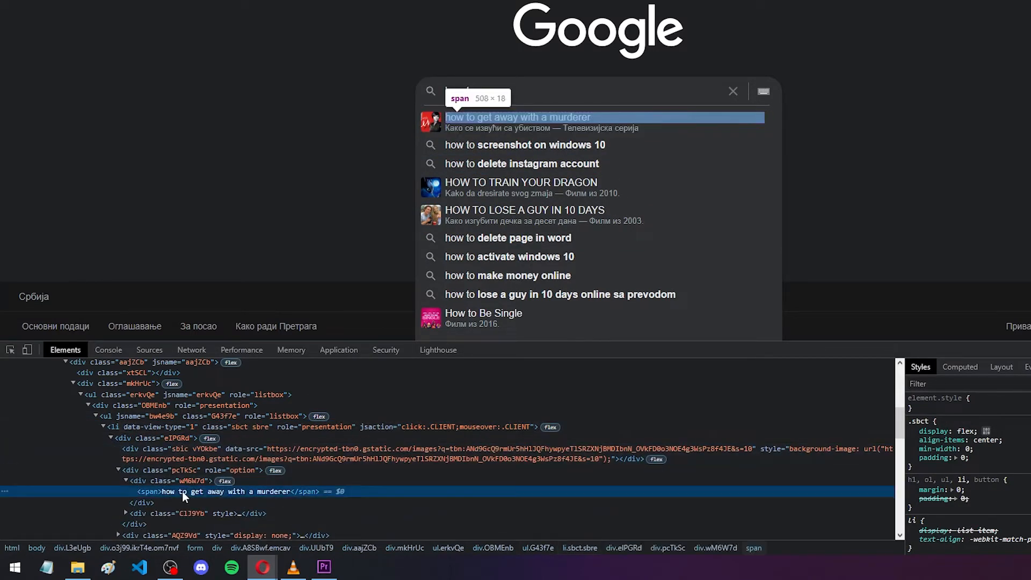
click(148, 491)
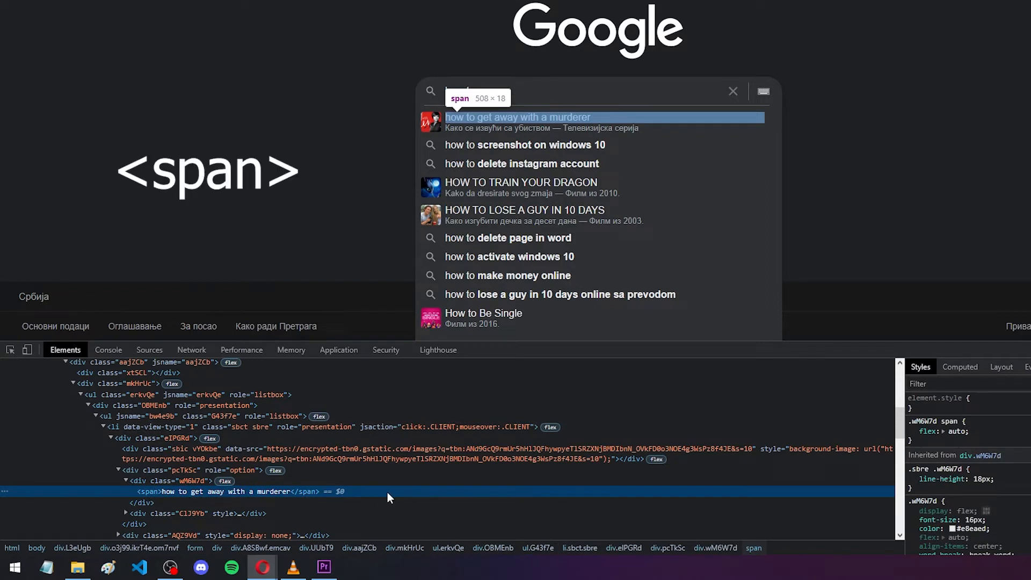
mouse_move(230, 502)
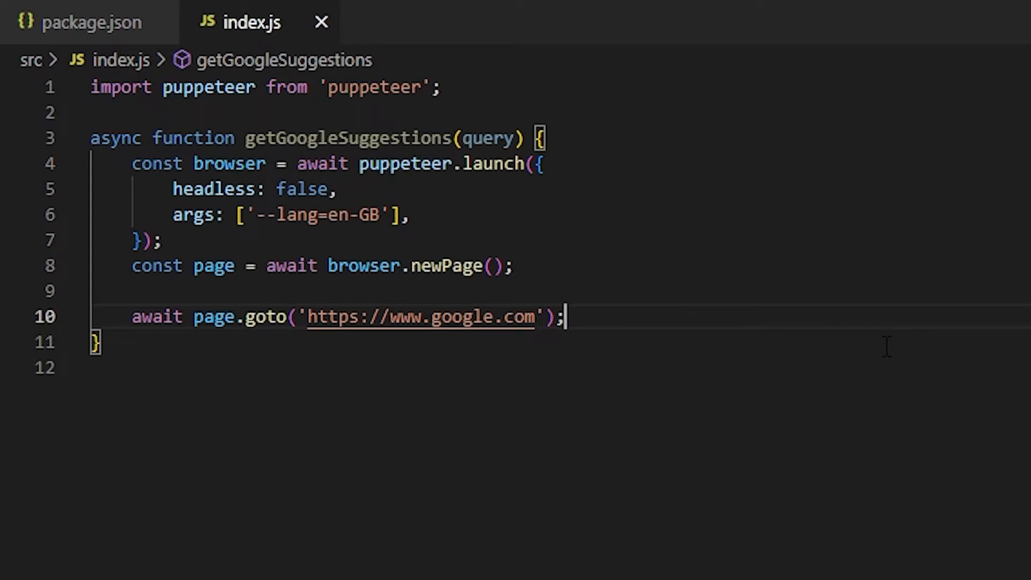
mouse_move(769, 327)
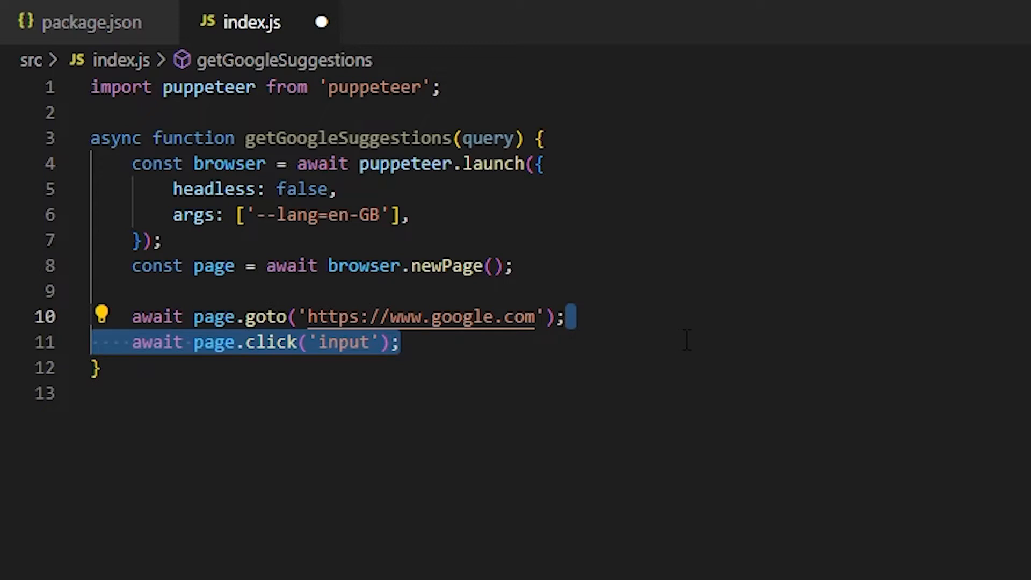
Add await page.keyboard.type(query) after the input-click line
click(399, 341)
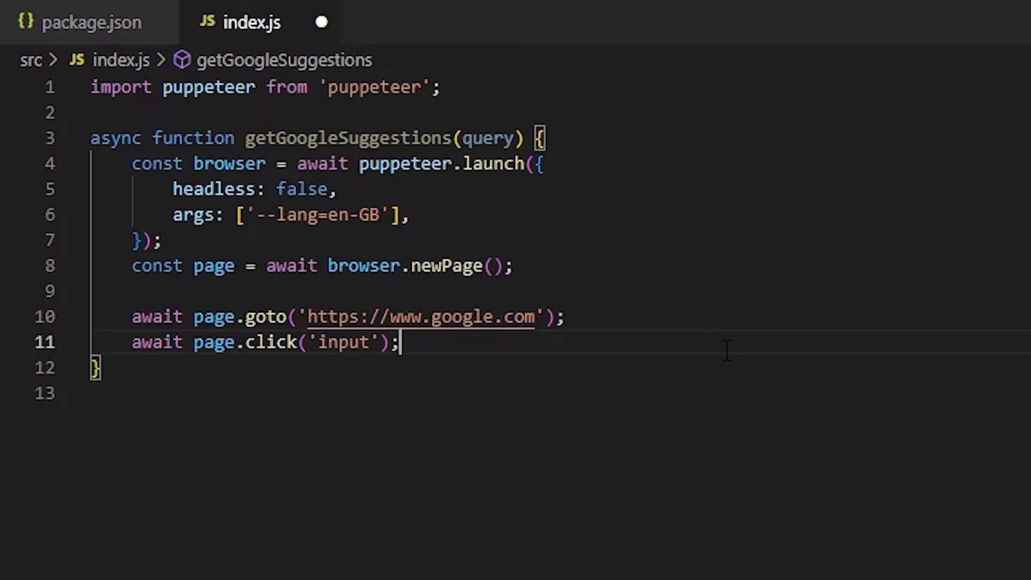
text(await page.keyboard.type();)
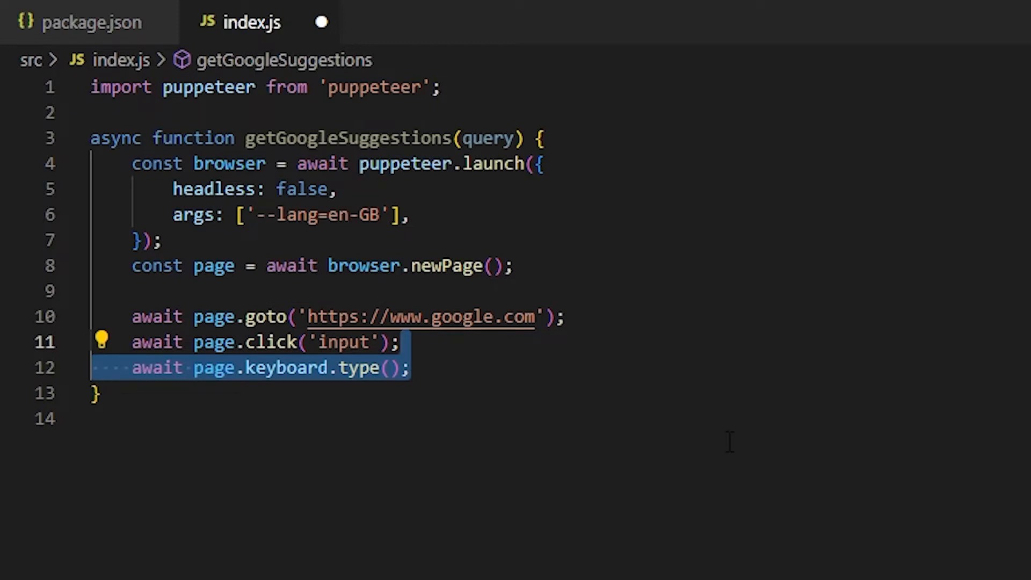
text(query, {)
text(delay: 50,)
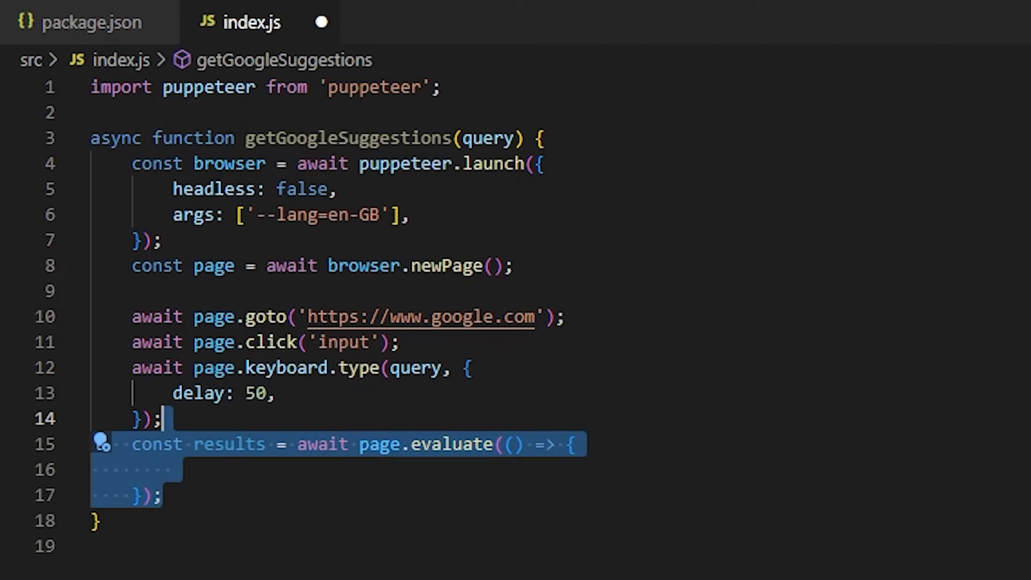
In page.evaluate, select suggestions with document.querySelectorAll('li span')
text(const resultElements = document.querySelectorAll();)
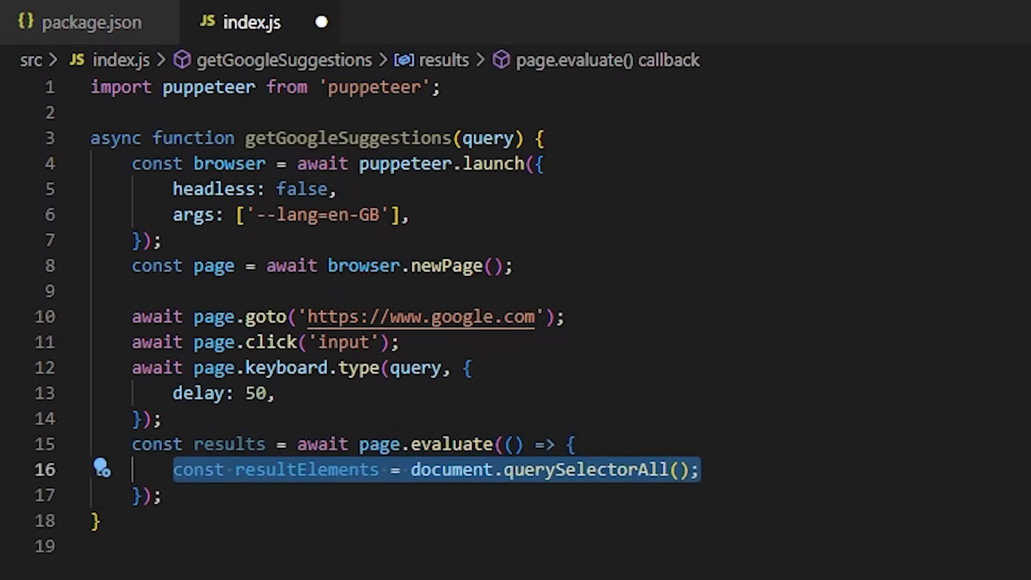
text('li span')
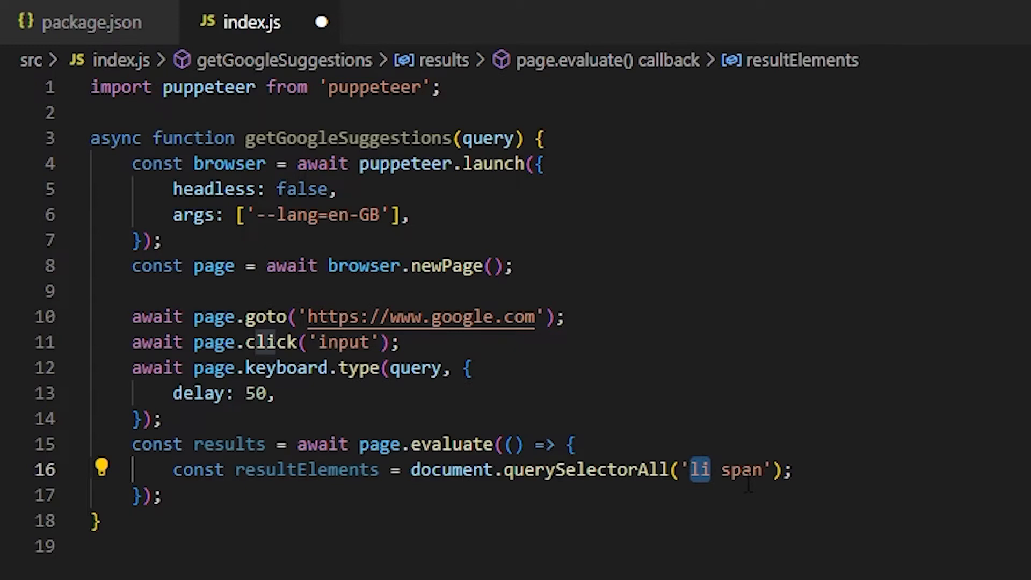
double_click(742, 470)
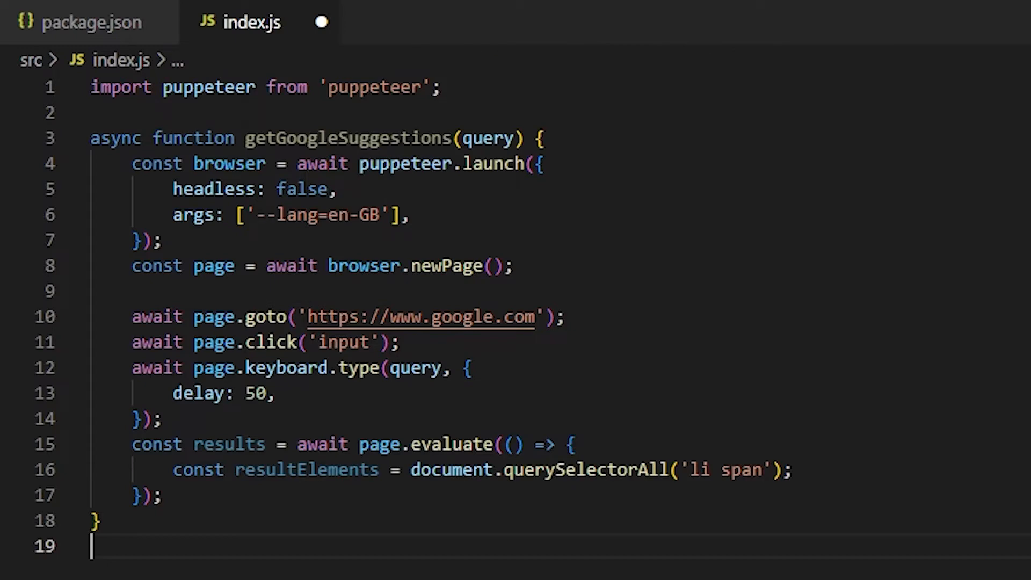
Guard for no elements and return Array.from(resultElements).map(el => el.textContent)
text(if (!resultElements) return [];)
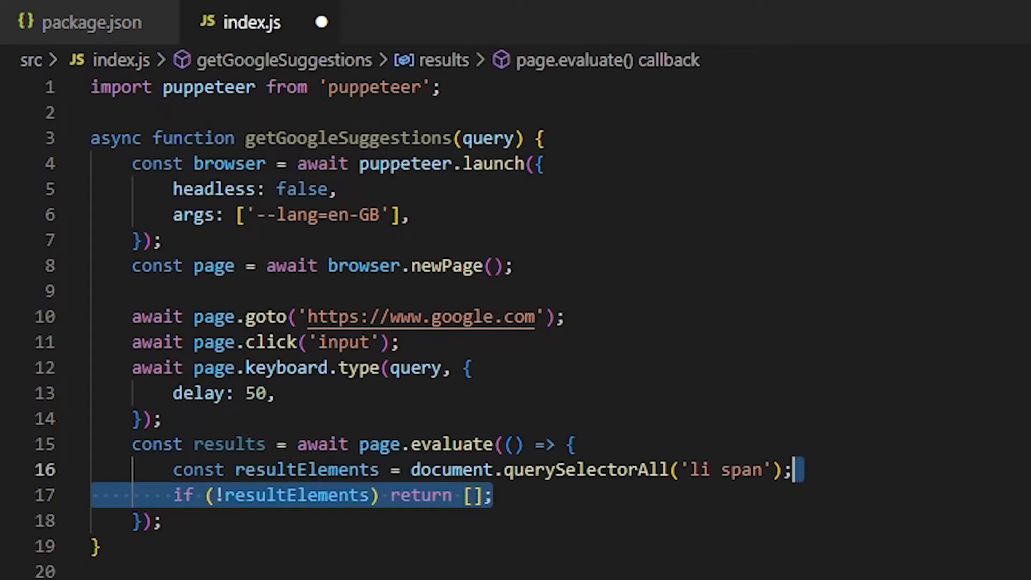
text(return Array.from(resultElements);)
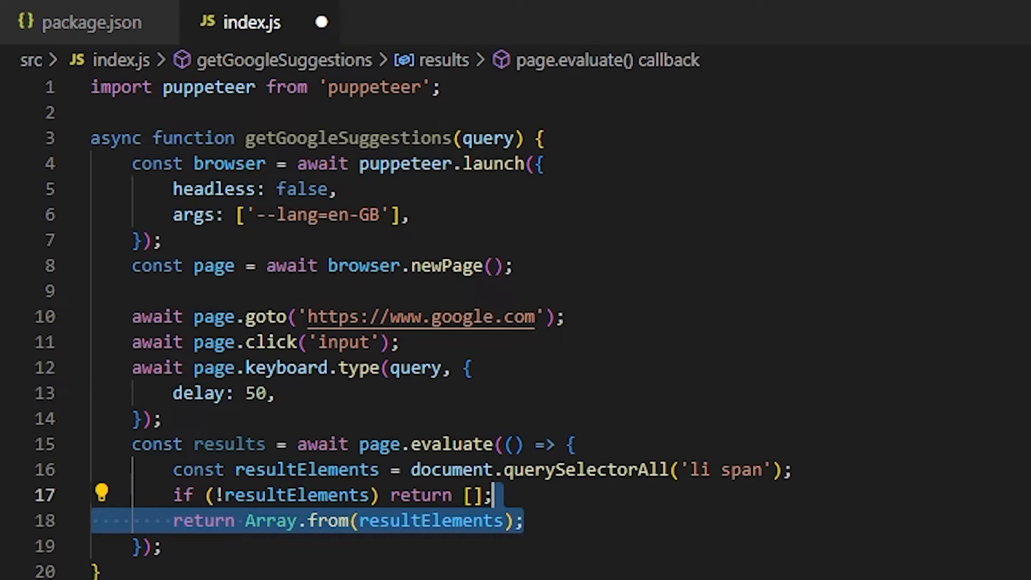
text(.map((el) => el.textContent))
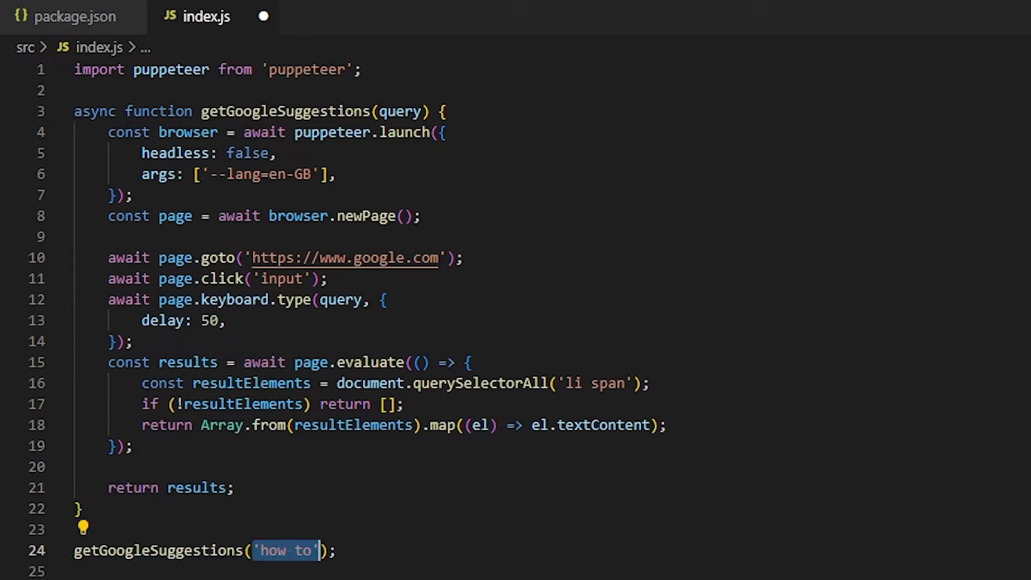
Call getGoogleSuggestions('how to') and log the results with .then(console.log)
text(.then((results) => console.log(results)))
text(npm start)
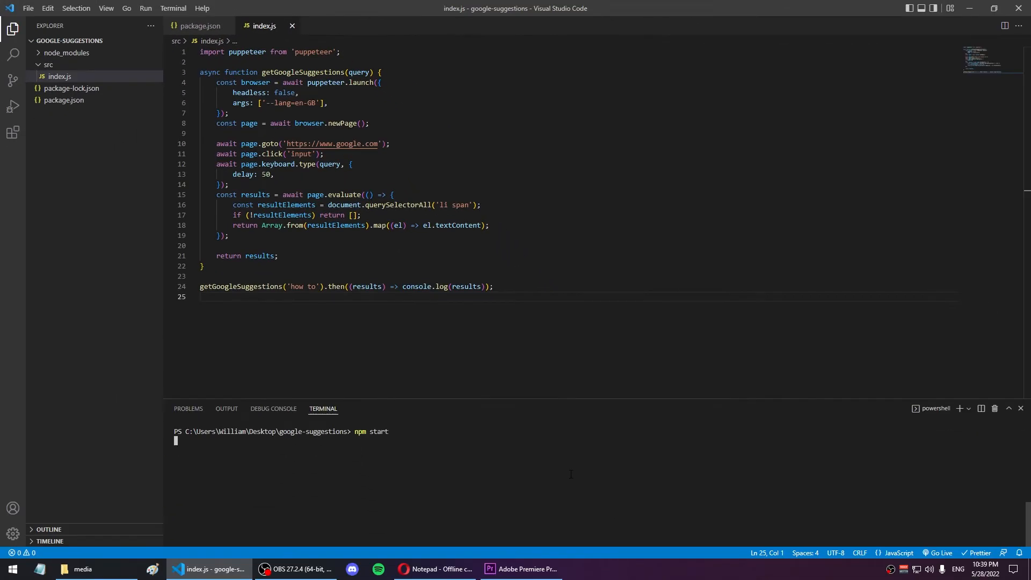
Run npm start and review the printed array of 'how to' suggestions
key(enter)
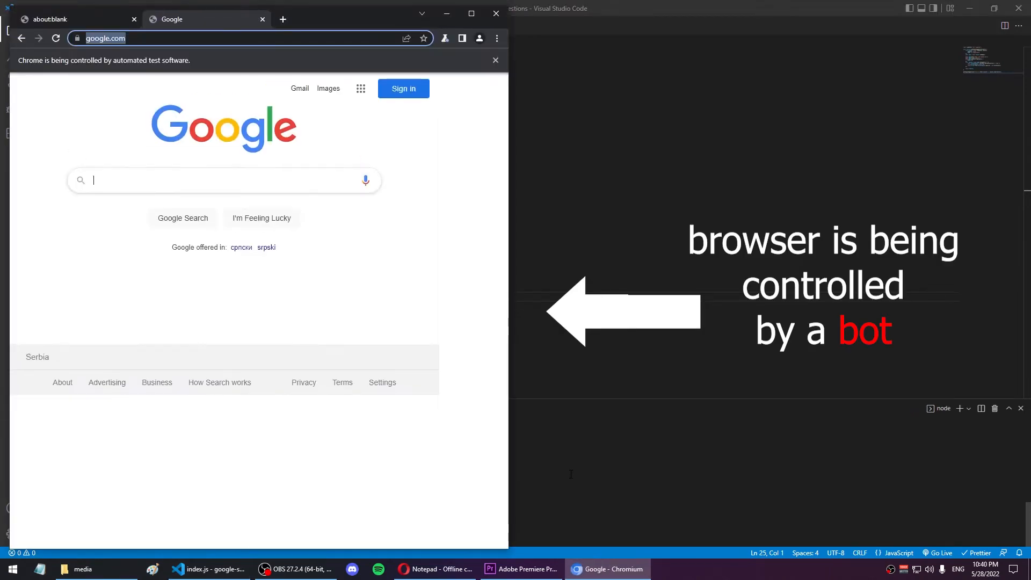
text(how to)
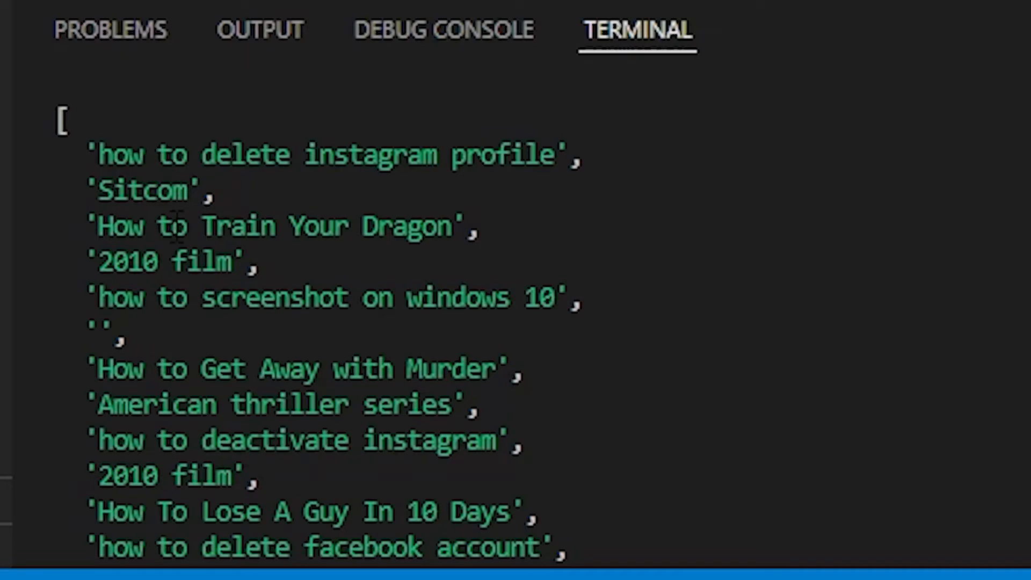
double_click(142, 191)
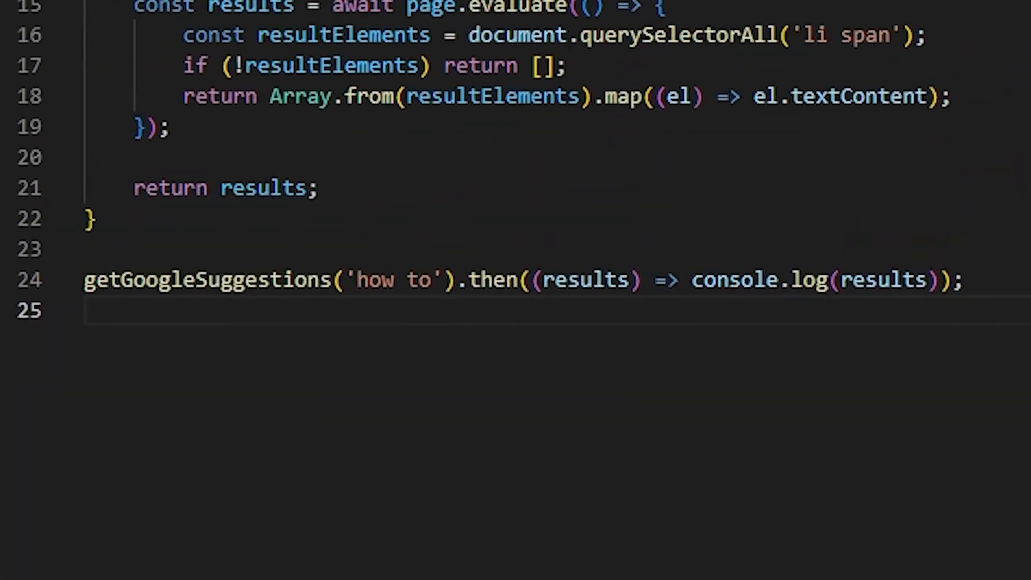
Define filterResults(query, results) building a case-insensitive new RegExp(query, 'i')
click(322, 187)
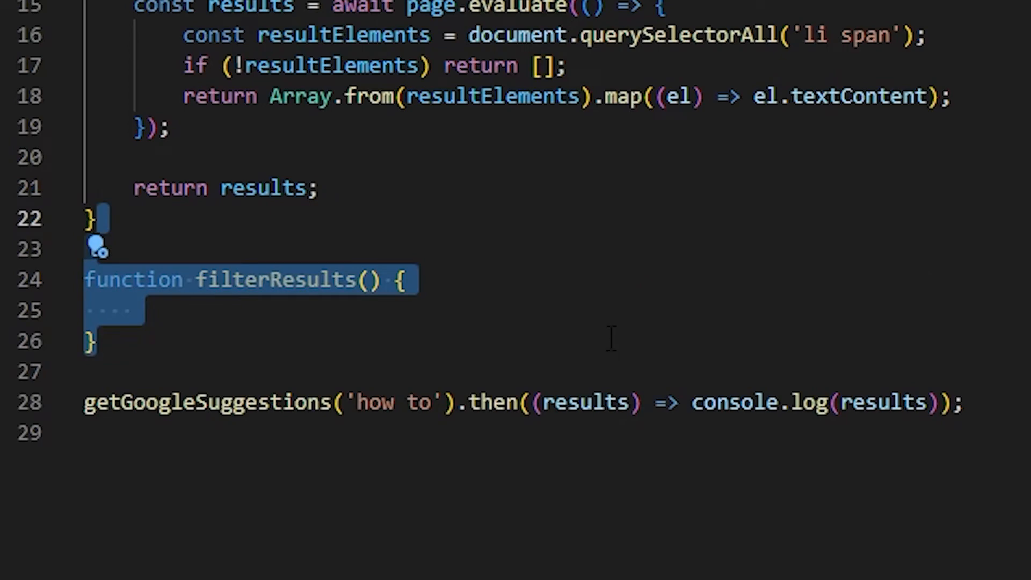
text(query)
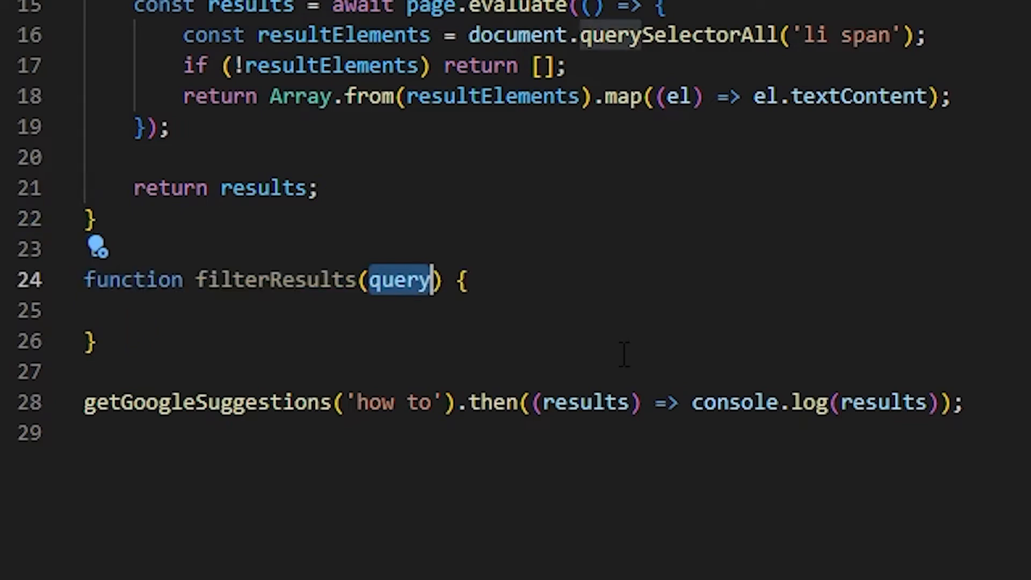
text(, results)
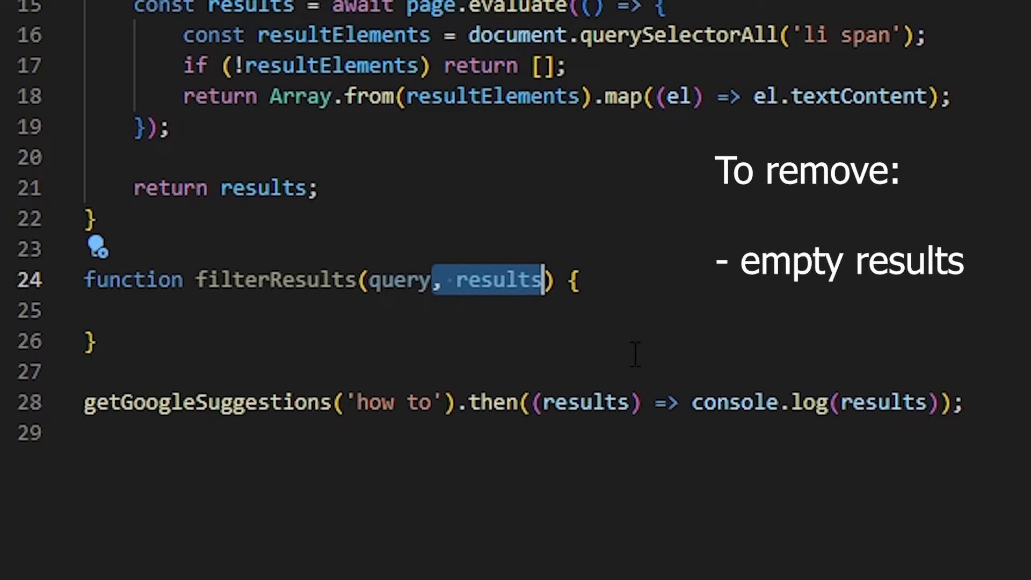
text(- descriptions)
text(const regex = new RegExp(query);)
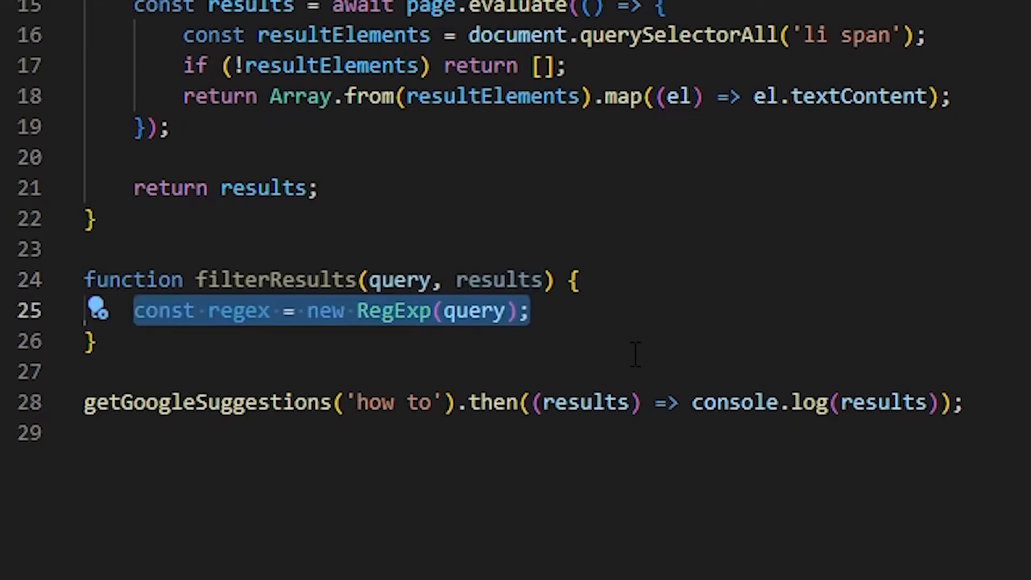
text(, 'i')
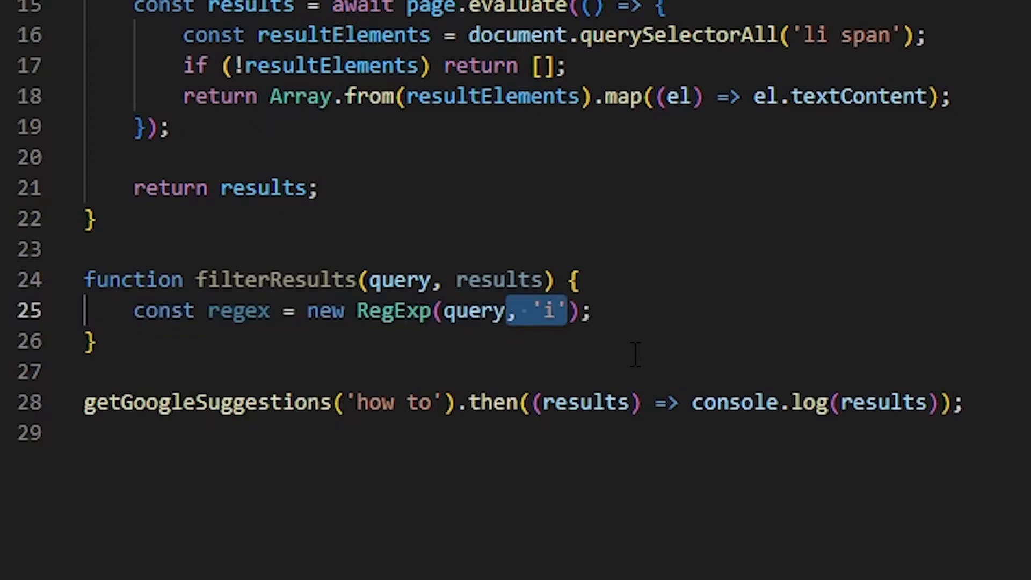
Filter results with regex.test(r) and return the matches deduplicated via a new Set
text(const filtered = results.filter();)
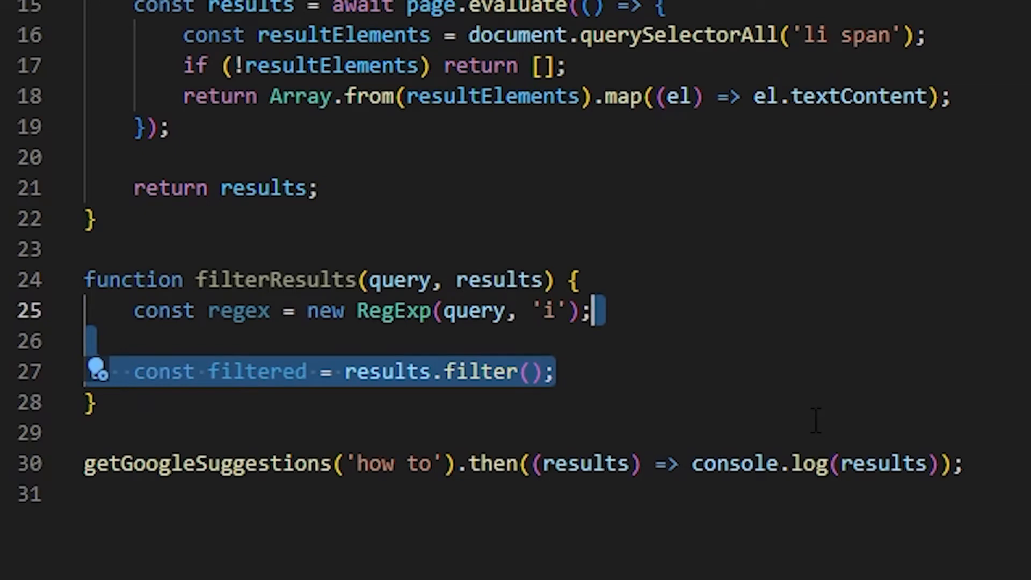
text((r) => regex.test(r))
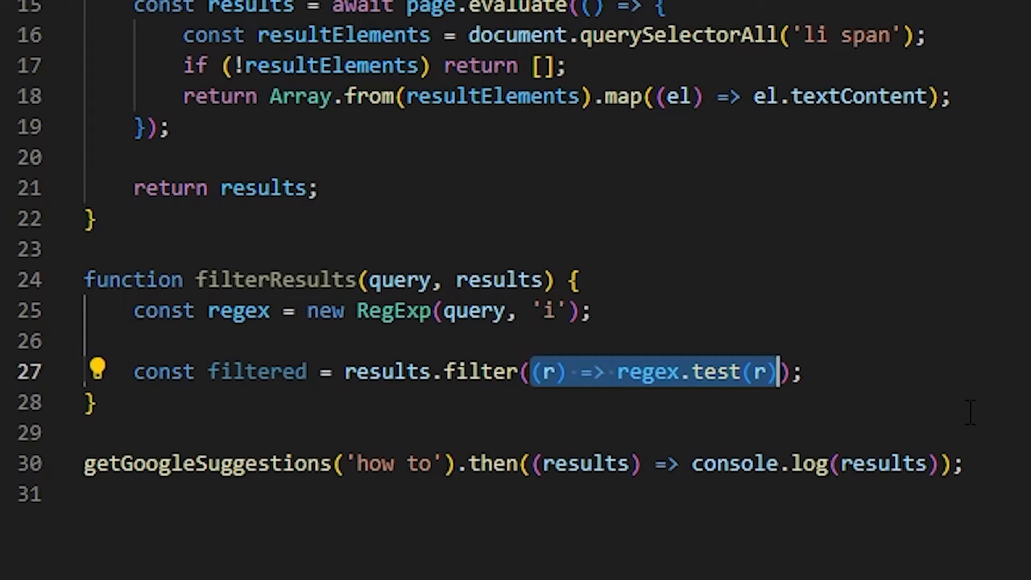
text(return new Set(filtered);)
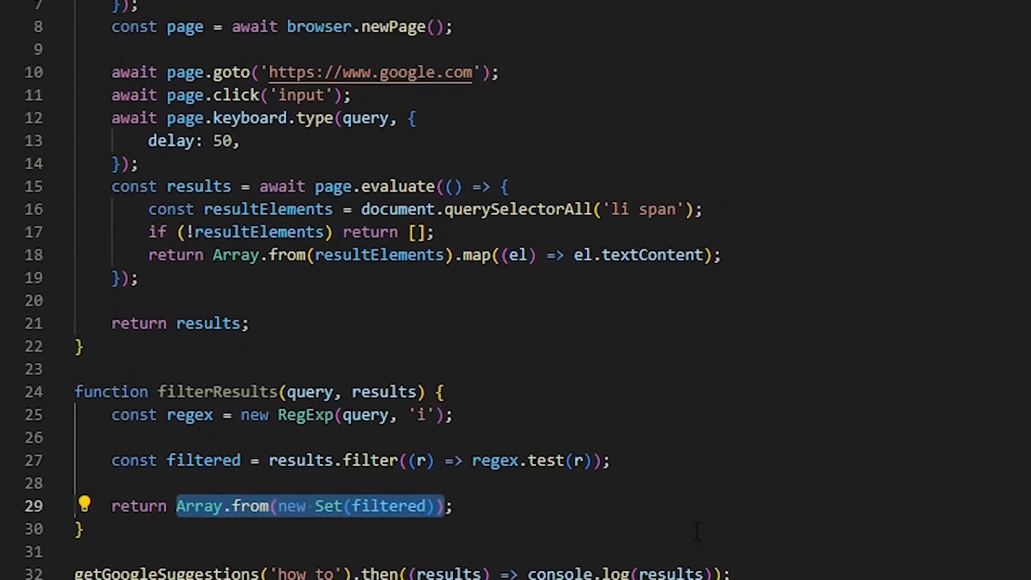
Return filterResults(query, results) from getGoogleSuggestions and rerun npm start
scroll(up, 3)
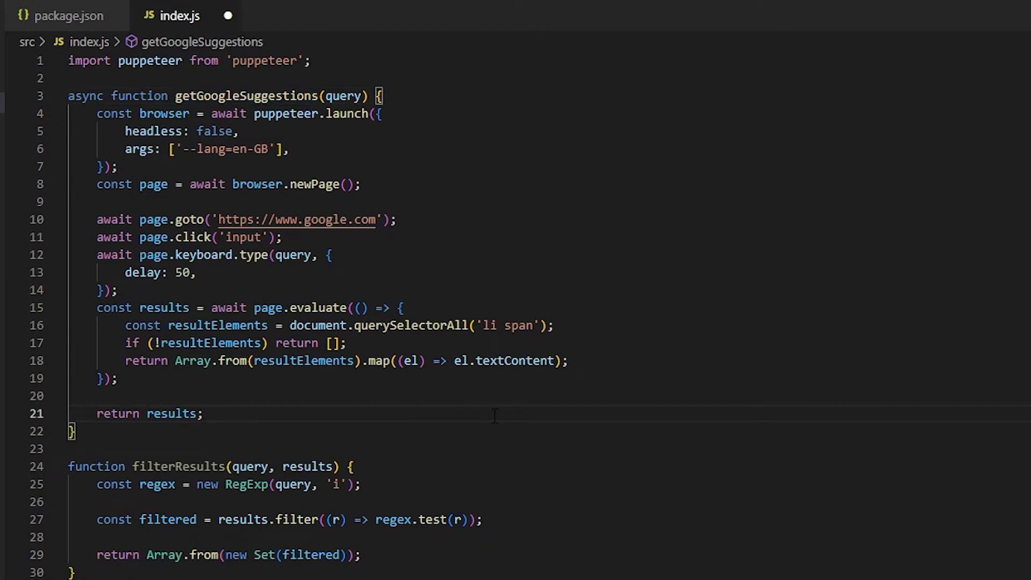
text(filterResults(query, results))
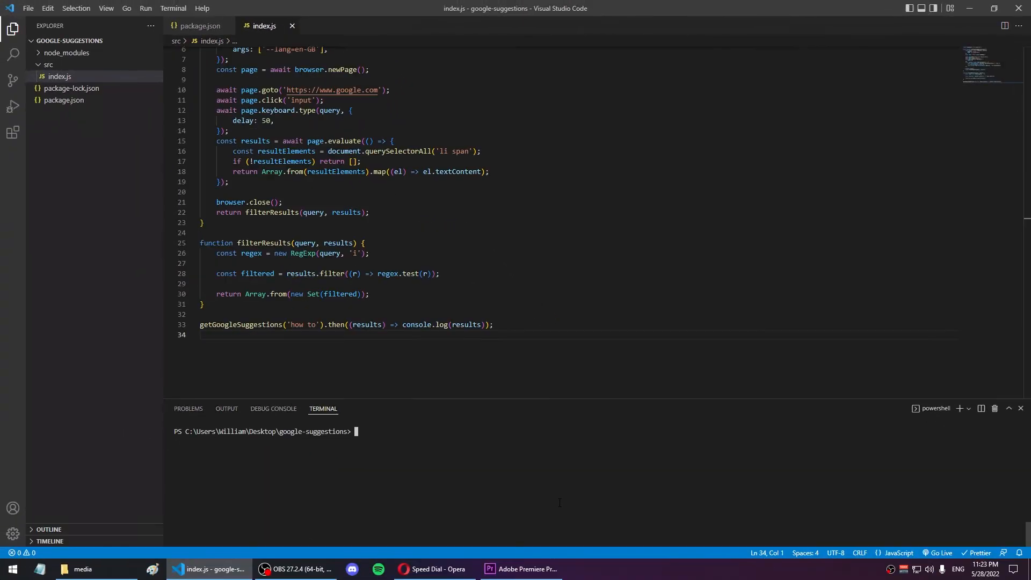
text(npm start)
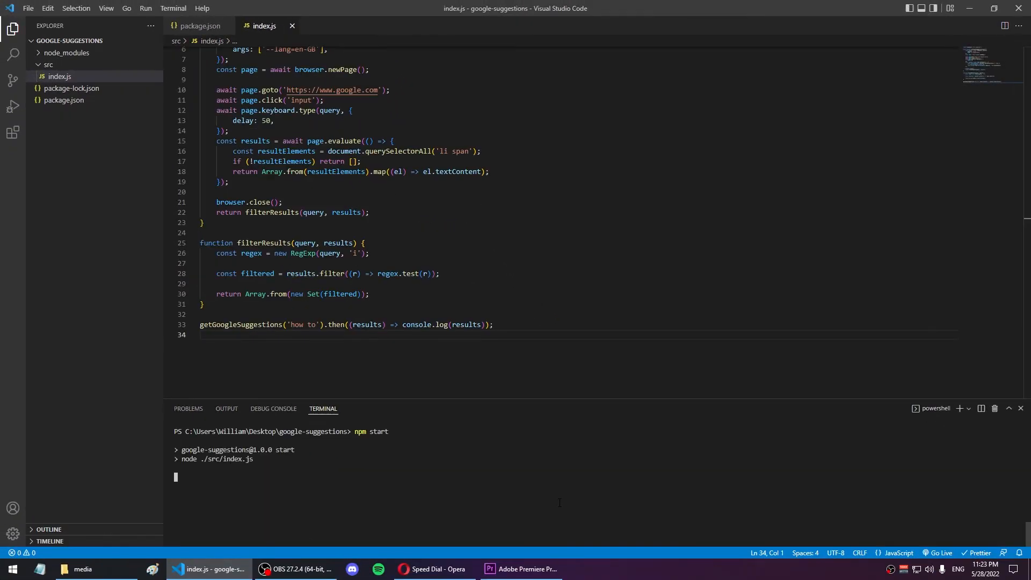